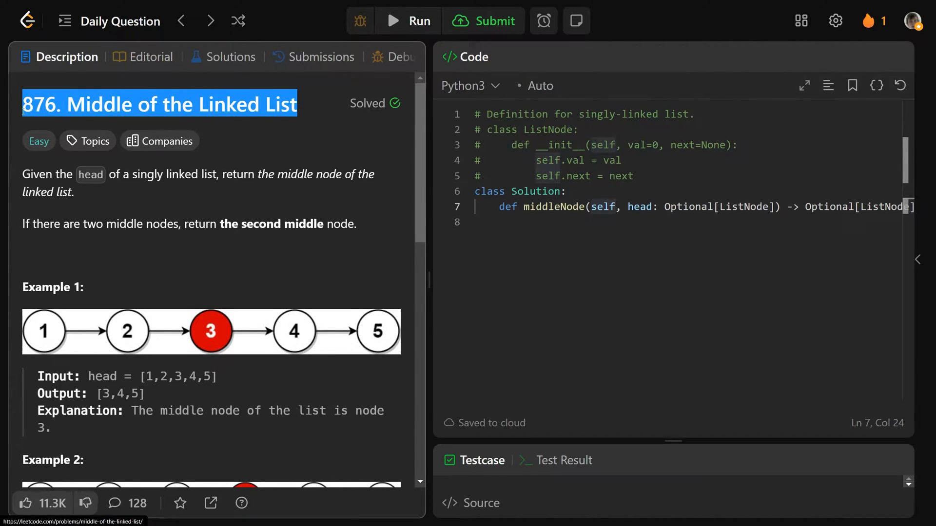
# - Read the Middle of the Linked List description through Example 1, Example 2 and Constraints
pyautogui.click(242, 143)
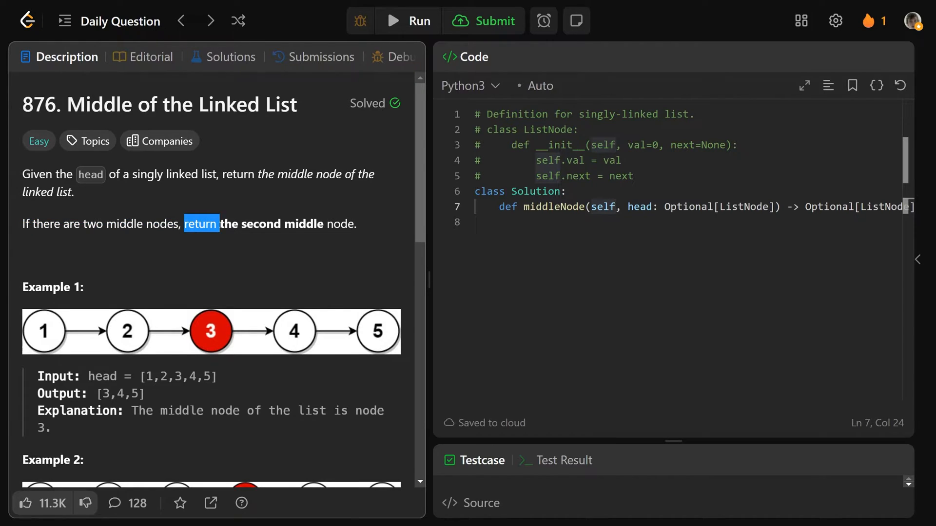
pyautogui.scroll(-3)
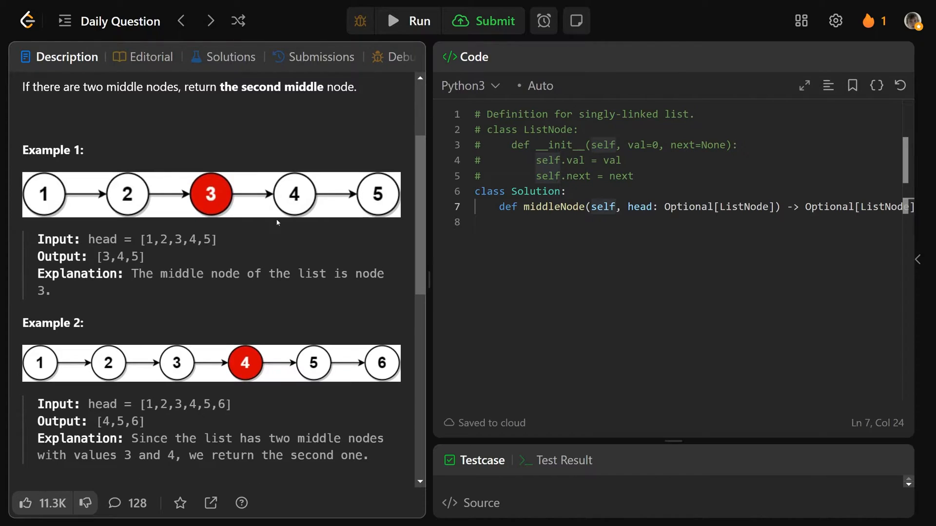
pyautogui.moveTo(106, 207)
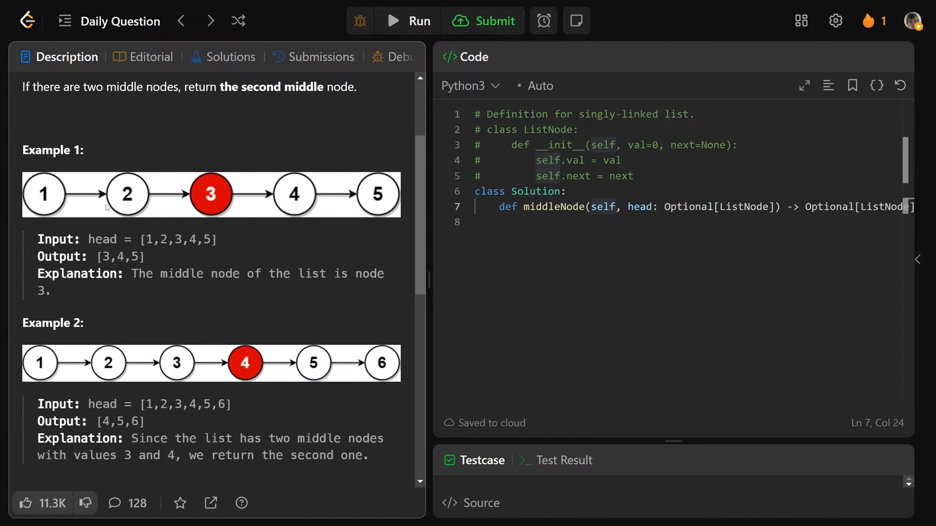
pyautogui.moveTo(135, 171)
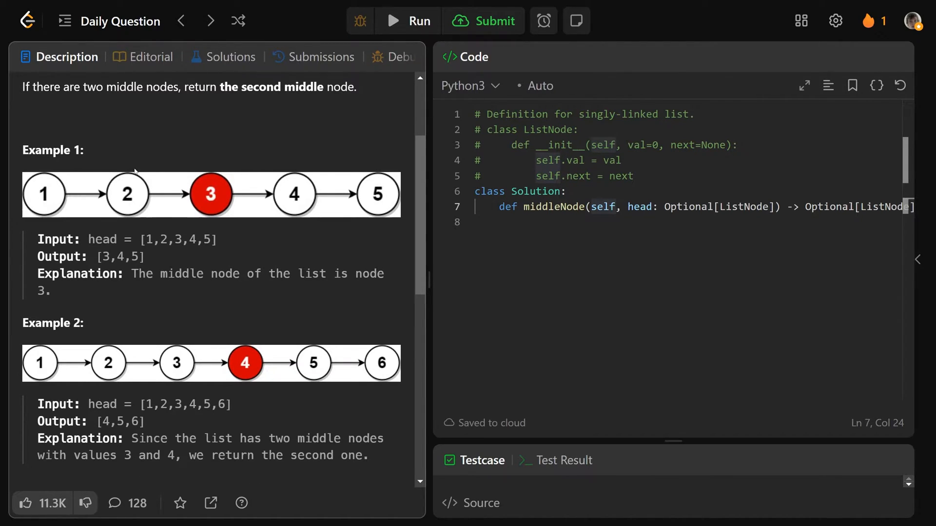
pyautogui.moveTo(217, 211)
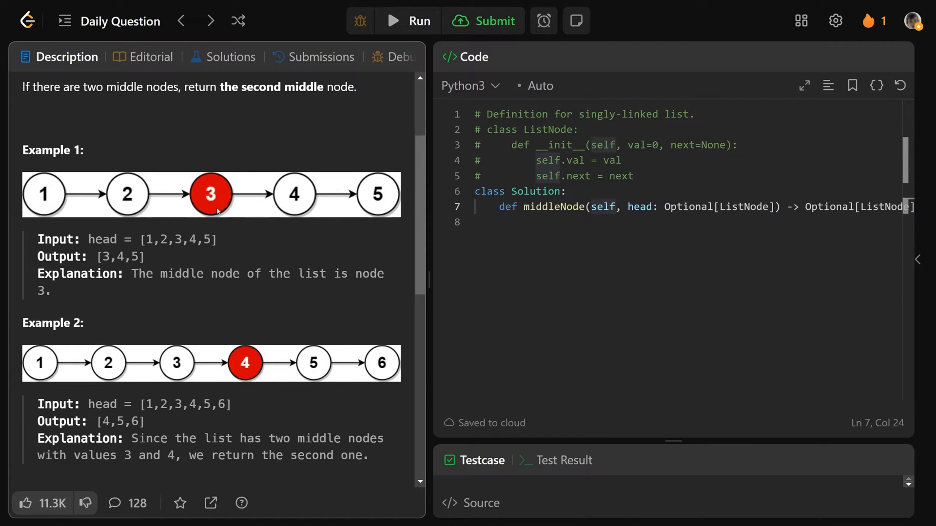
pyautogui.moveTo(231, 192)
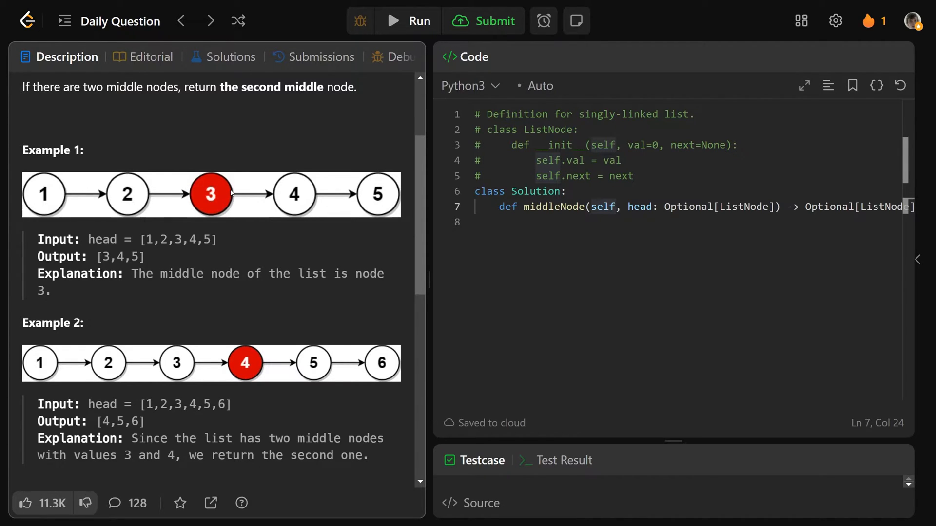
pyautogui.moveTo(230, 203)
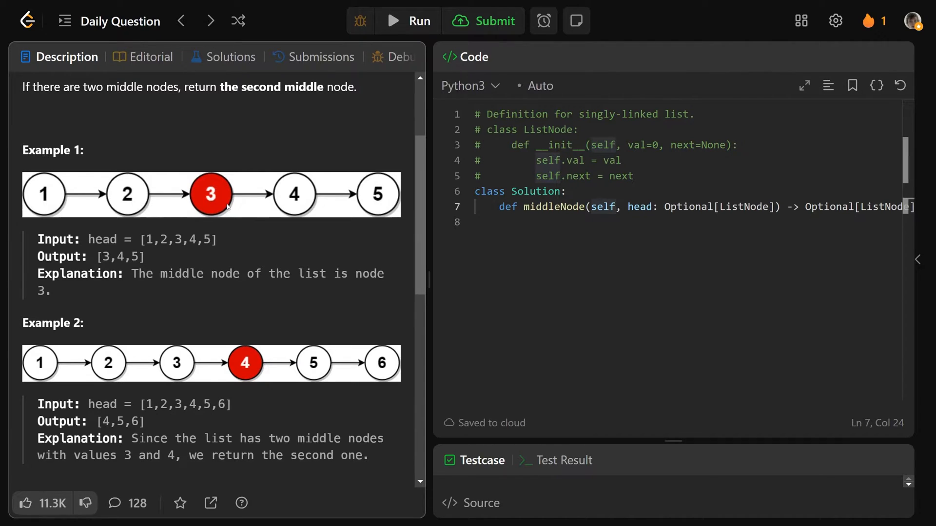
pyautogui.scroll(-3)
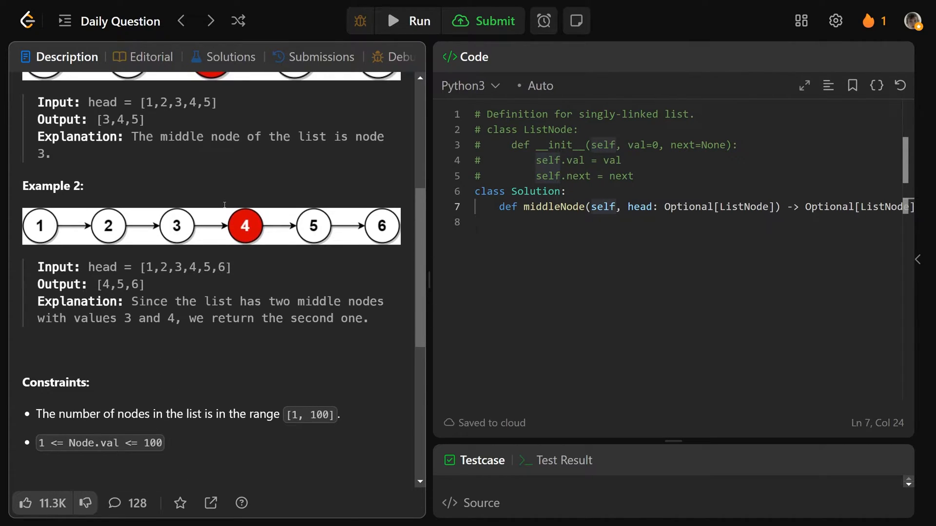
pyautogui.moveTo(340, 233)
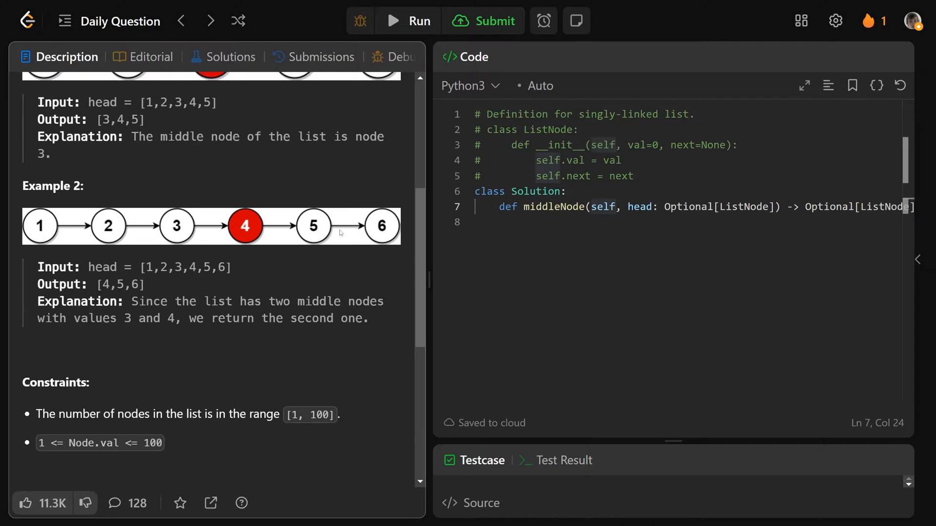
pyautogui.moveTo(239, 221)
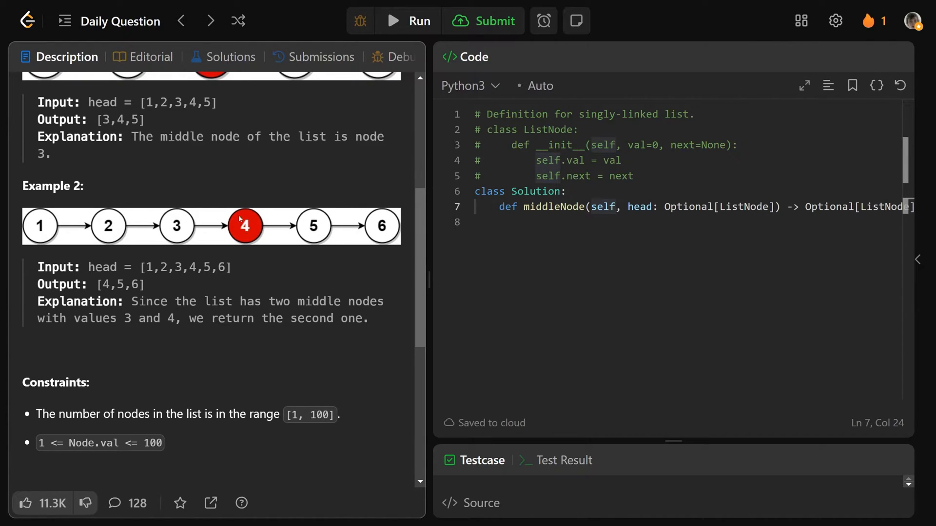
pyautogui.moveTo(187, 247)
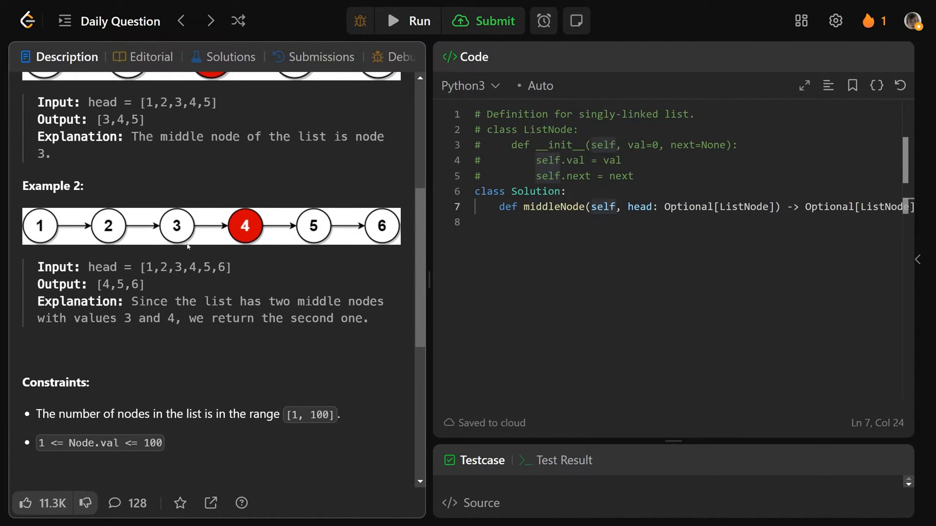
pyautogui.moveTo(261, 241)
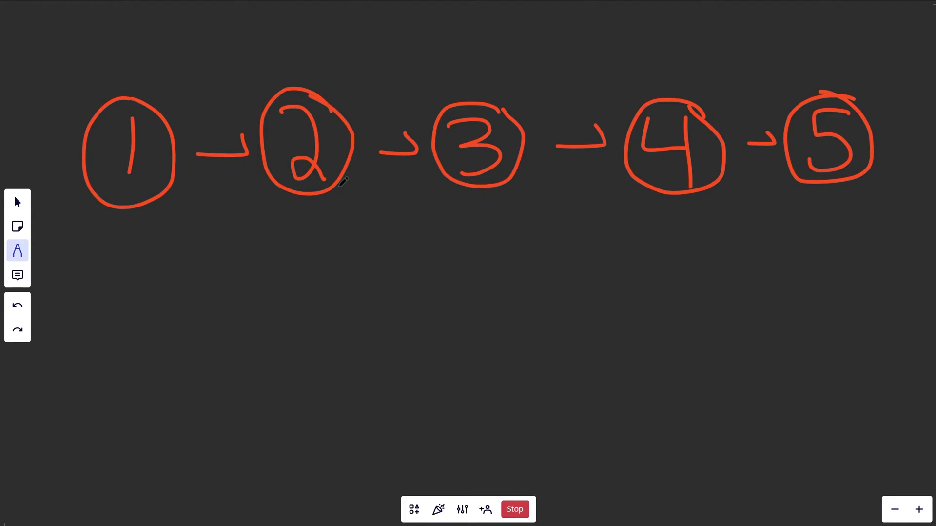
pyautogui.moveTo(290, 243)
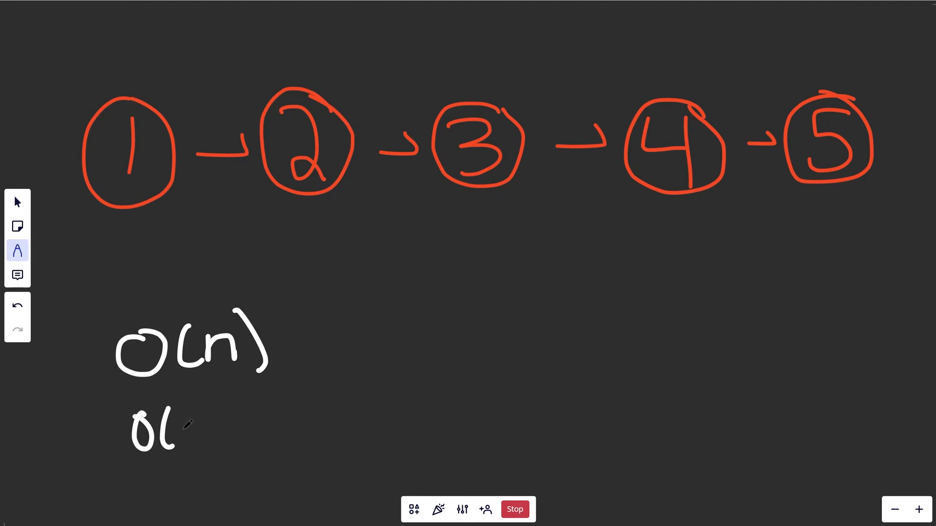
# - Sketch red nodes 1→2→3→4→5 with arrows and write l=5, m=5//2=2 in white
pyautogui.click(17, 305)
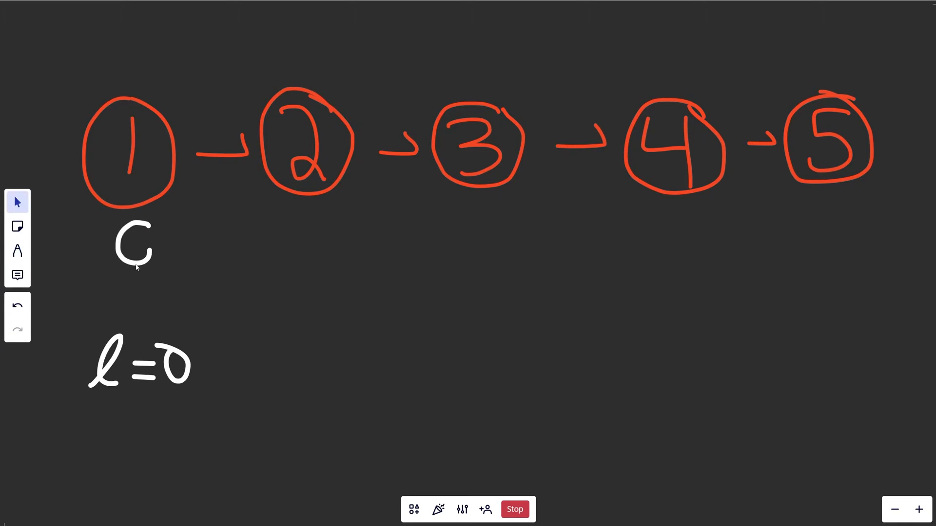
pyautogui.moveTo(161, 325)
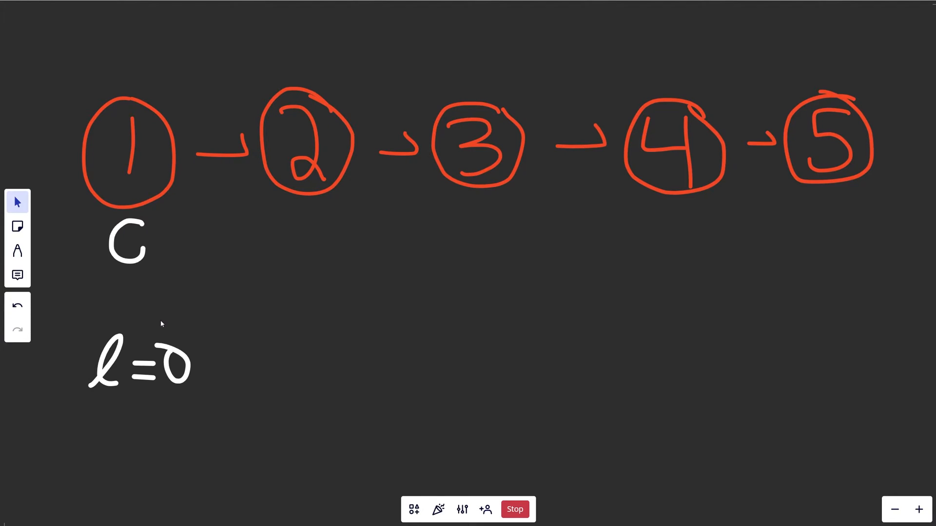
pyautogui.click(18, 250)
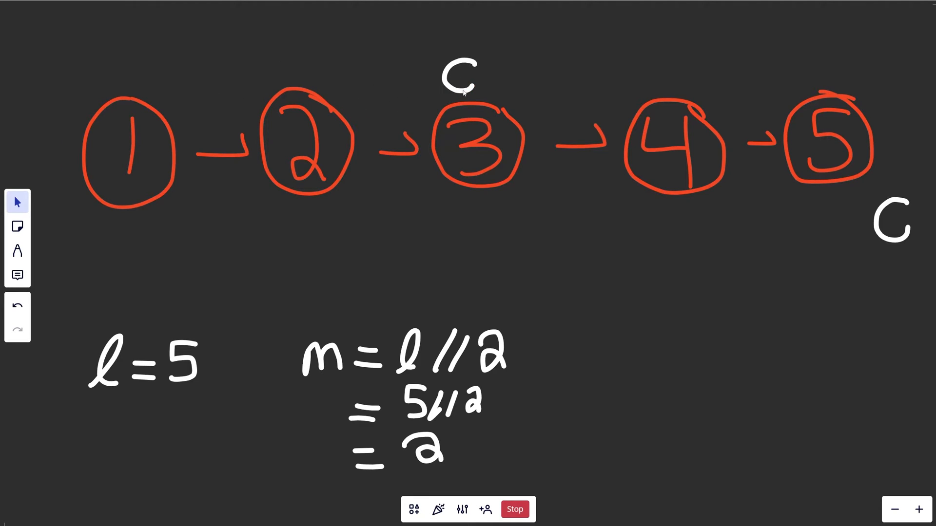
pyautogui.click(17, 250)
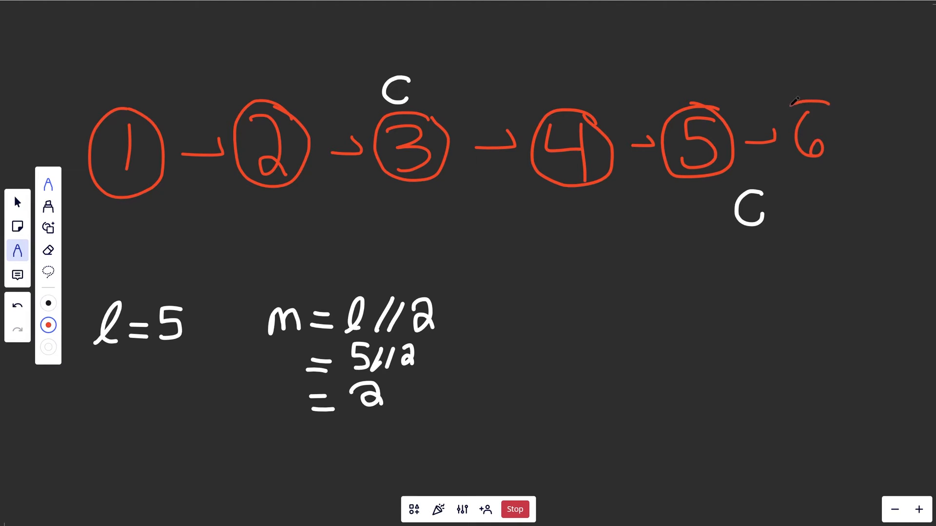
# - Circle node 6, rewrite l=6 and m=6//2=3, then erase the white calculations
pyautogui.click(749, 210)
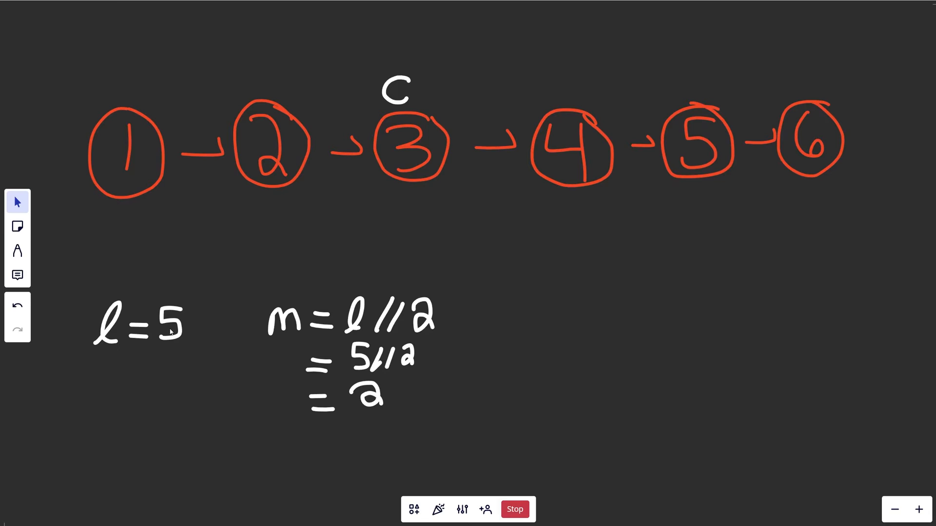
pyautogui.click(18, 250)
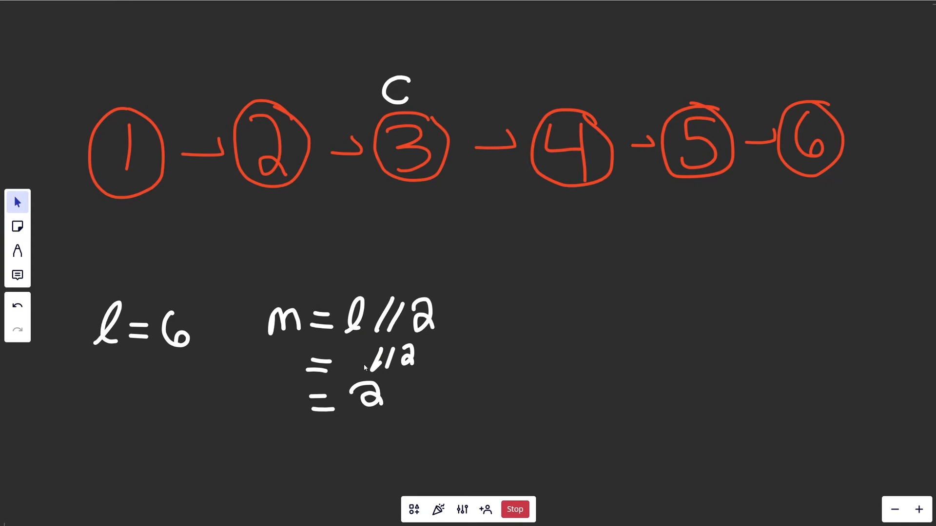
pyautogui.click(17, 250)
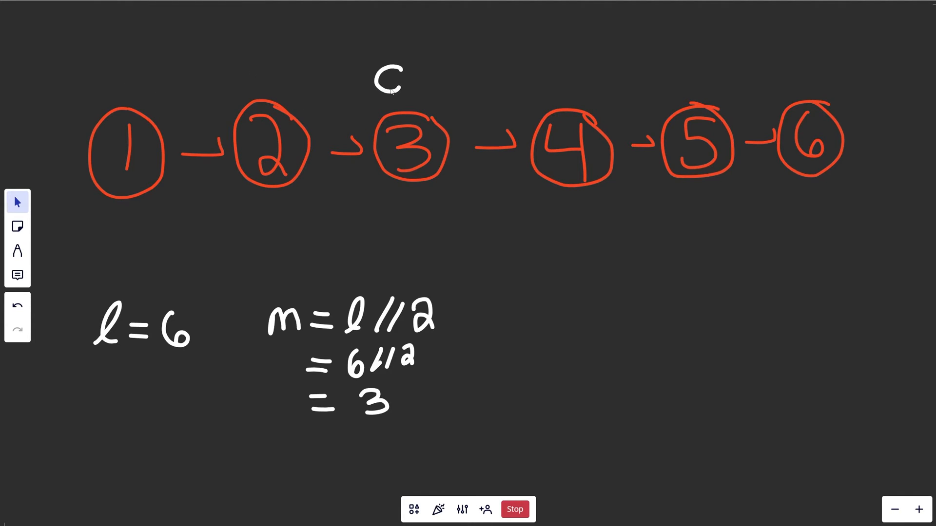
pyautogui.click(18, 251)
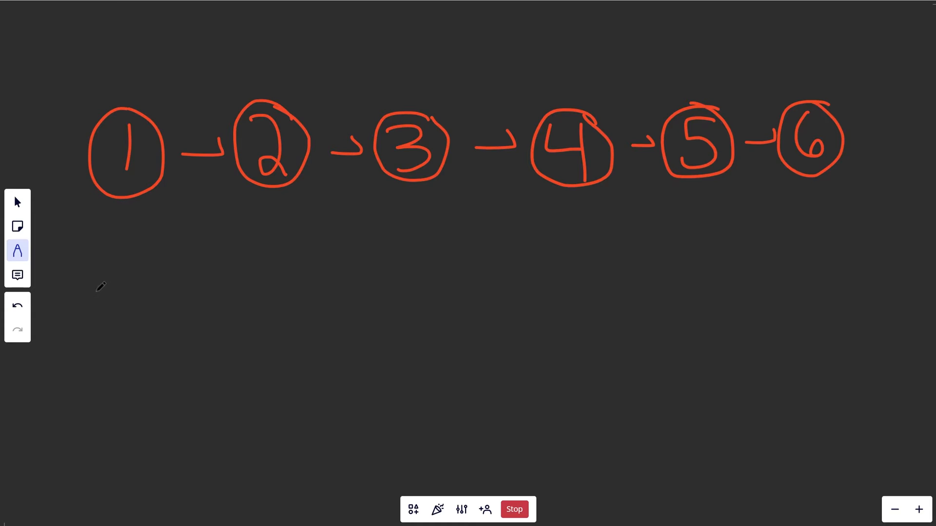
pyautogui.moveTo(18, 275)
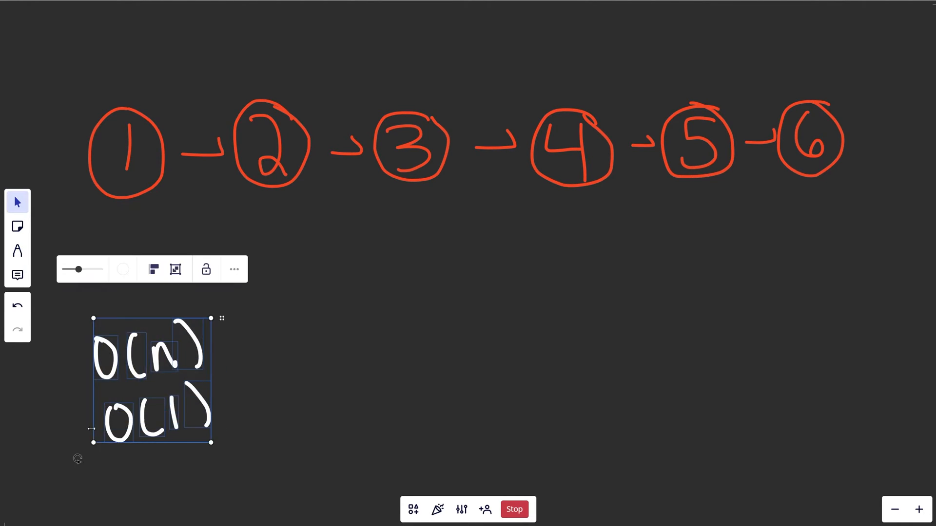
# - Delete the O(n)/O(1) notes and handwrite S under node 3 and F past node 6
pyautogui.press('Delete')
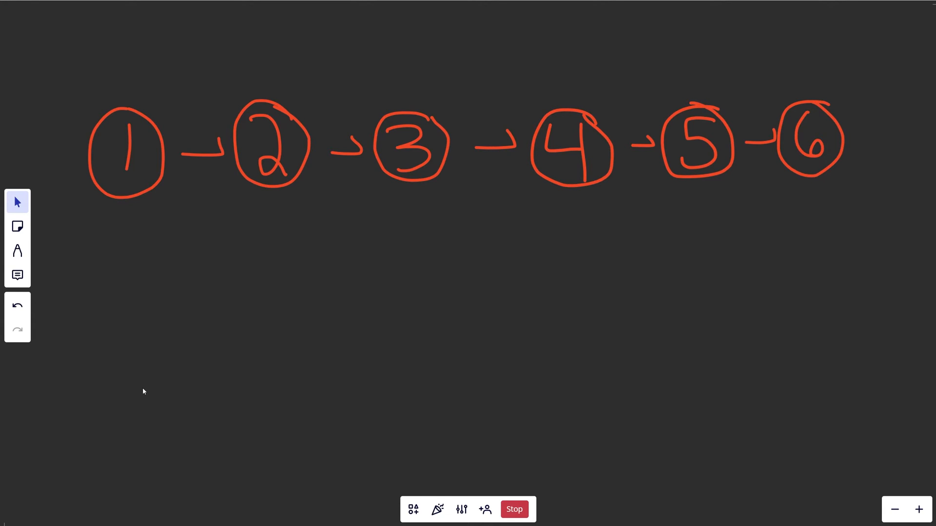
pyautogui.click(17, 250)
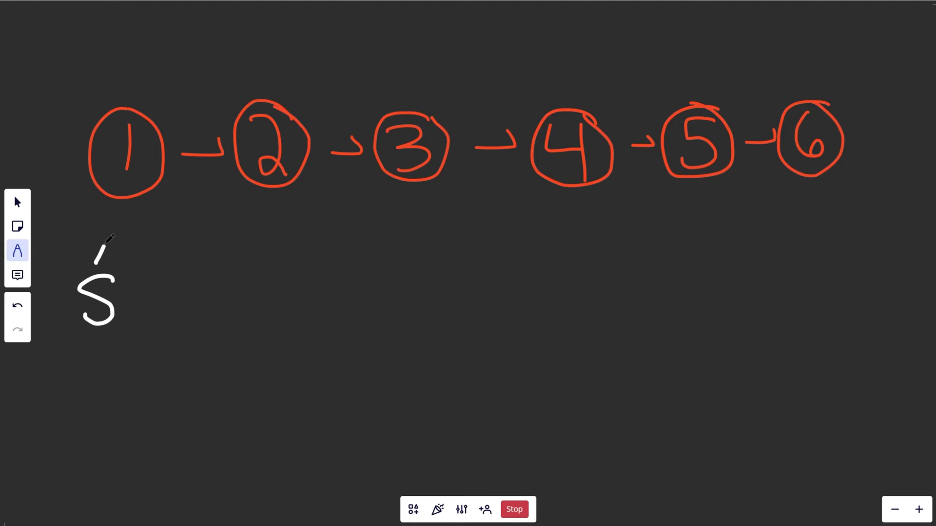
pyautogui.moveTo(96, 263); pyautogui.dragTo(116, 209)
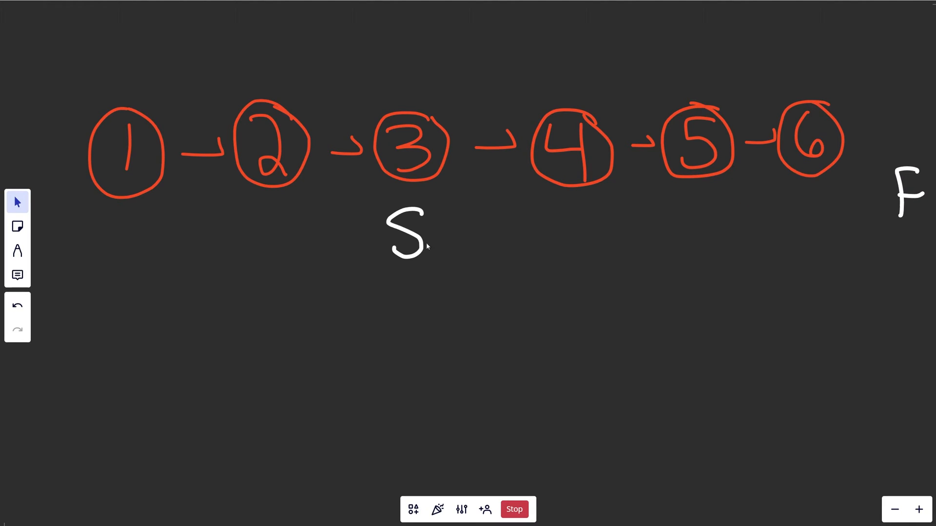
# - Move the F marker beneath node 5 and switch to the LeetCode Python editor
pyautogui.click(17, 250)
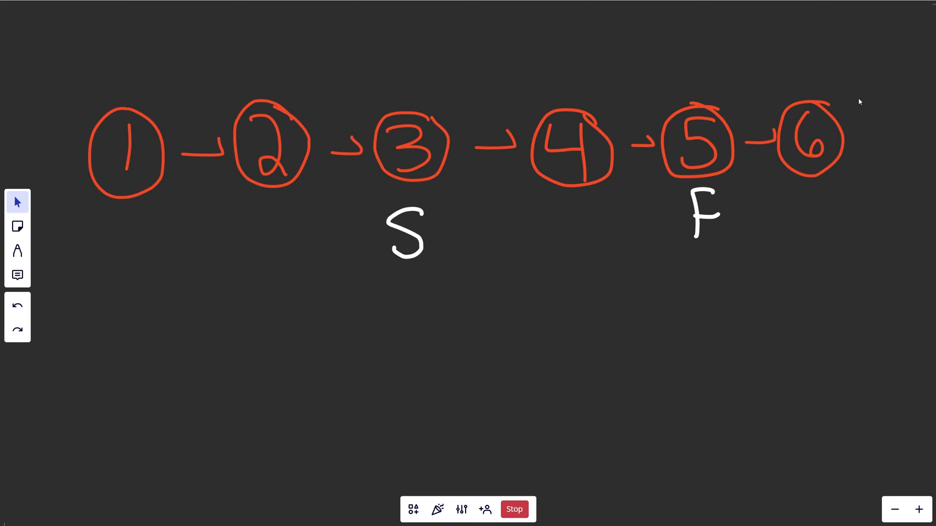
pyautogui.click(404, 233)
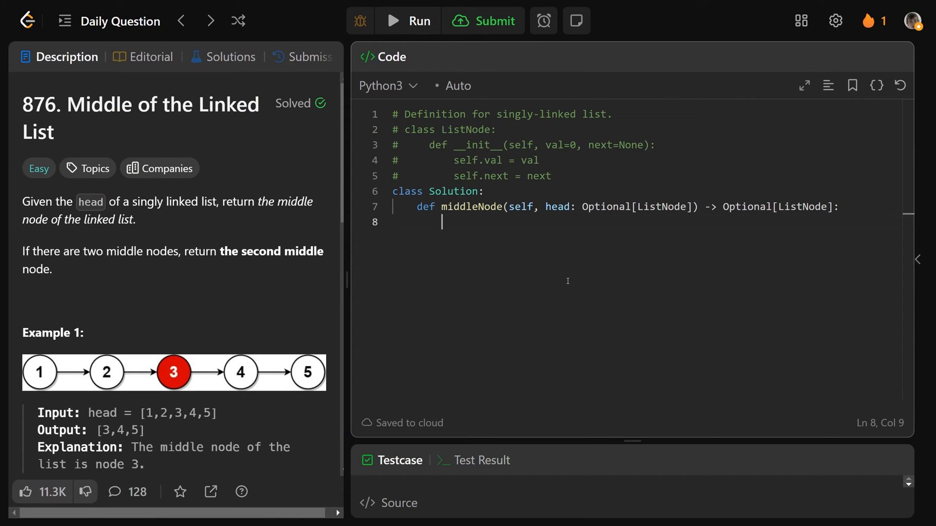
# - Start slow and fast at head, looping while fast and fast.next, advancing fast two nodes
pyautogui.write('slow')
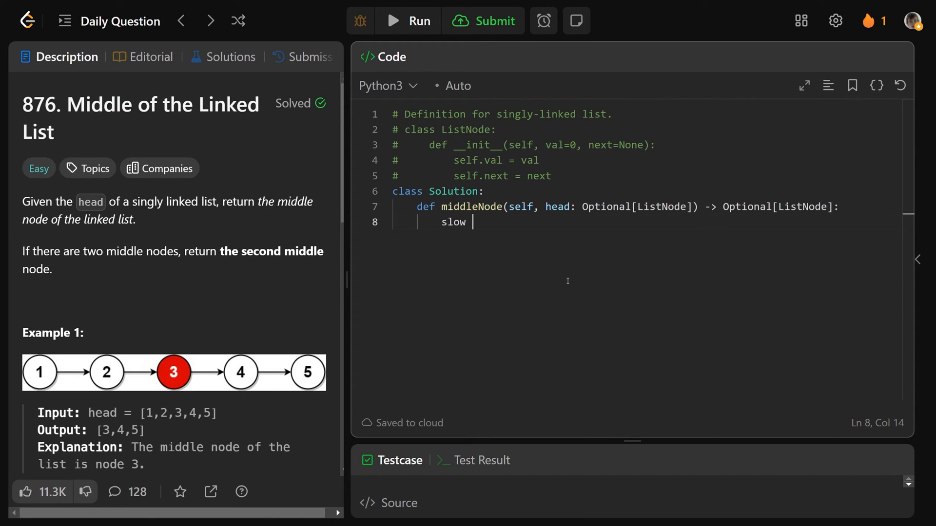
pyautogui.write('= head')
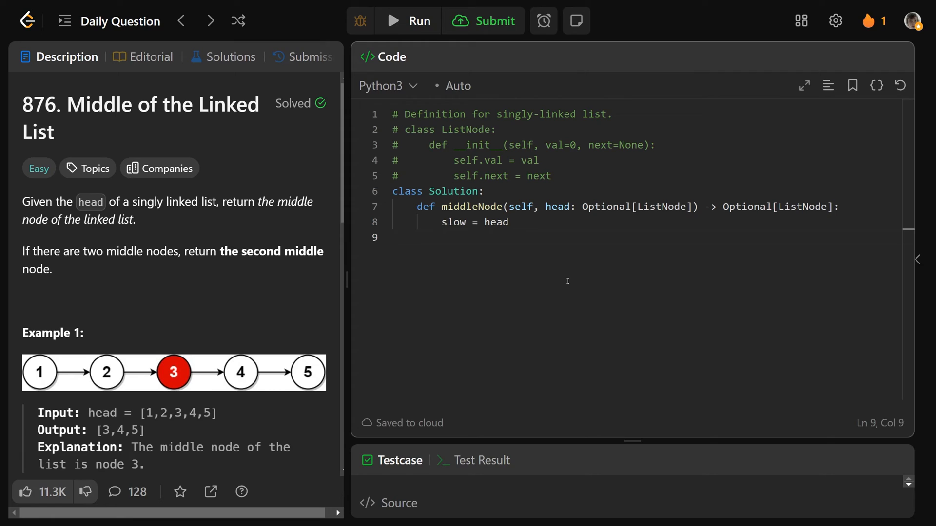
pyautogui.write('fast = head')
pyautogui.write('while')
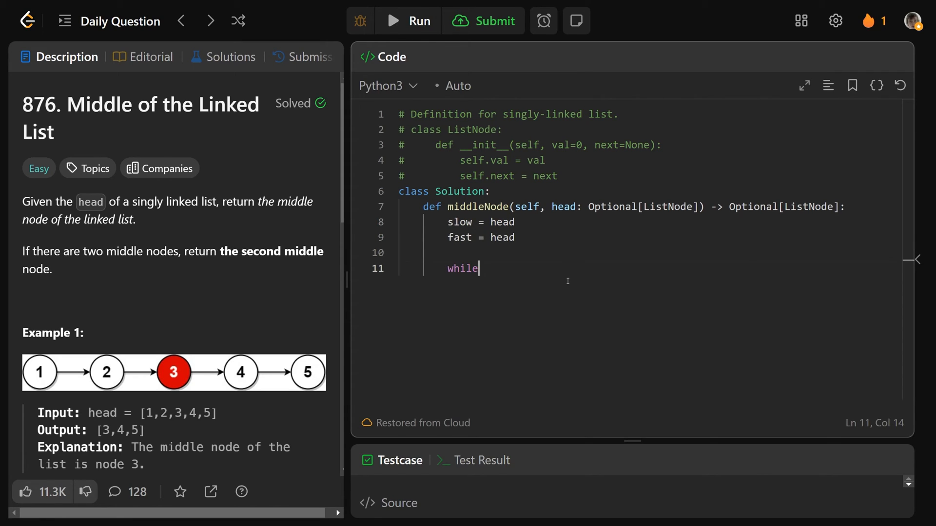
pyautogui.write('fast and f')
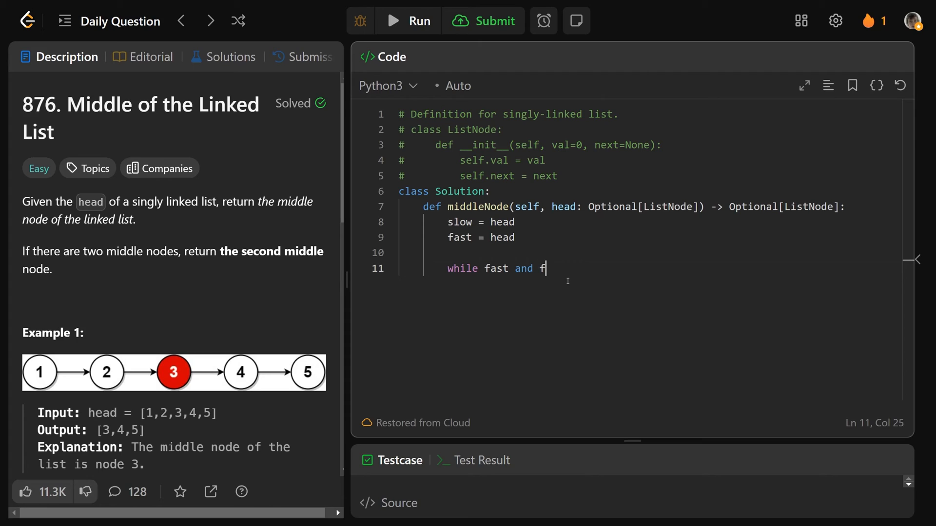
pyautogui.write('ast.next:')
pyautogui.write('fast = fa')
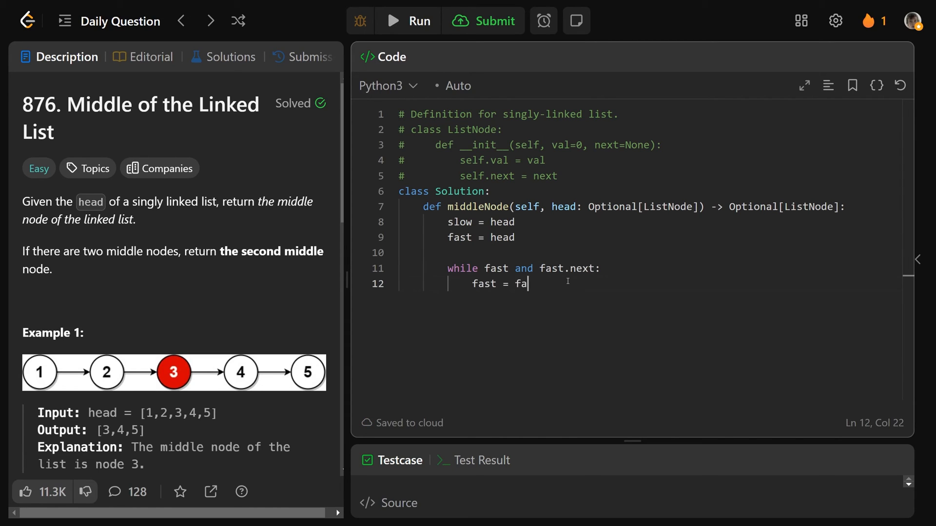
pyautogui.write('st.next.next')
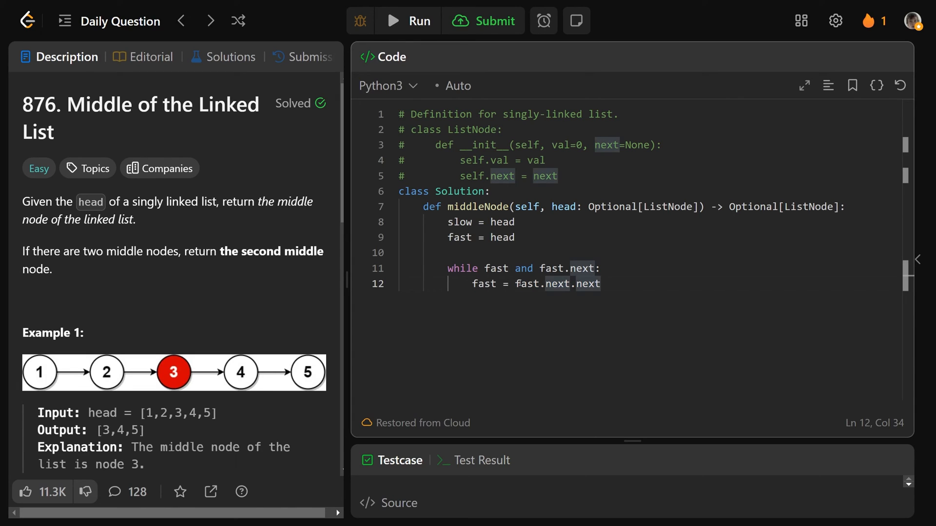
# - Advance slow one node per iteration and return slow
pyautogui.doubleClick(540, 283)
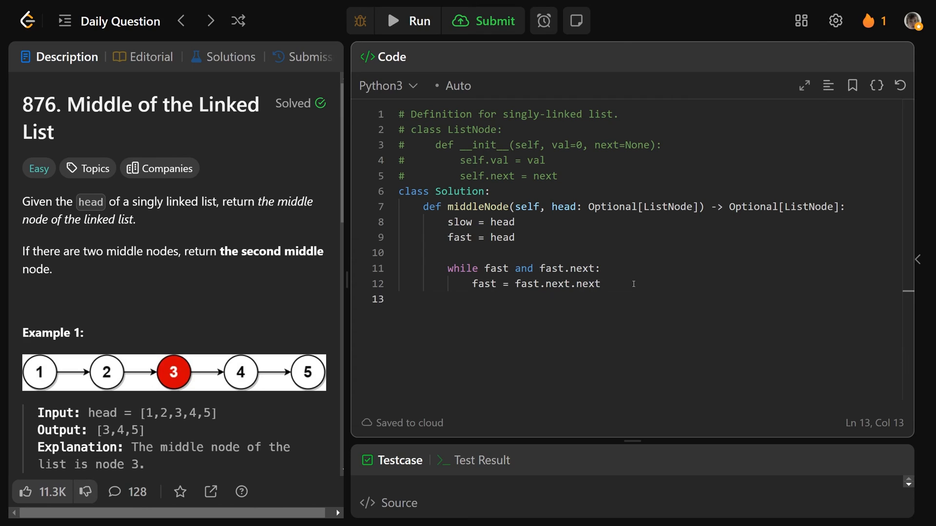
pyautogui.write('slo')
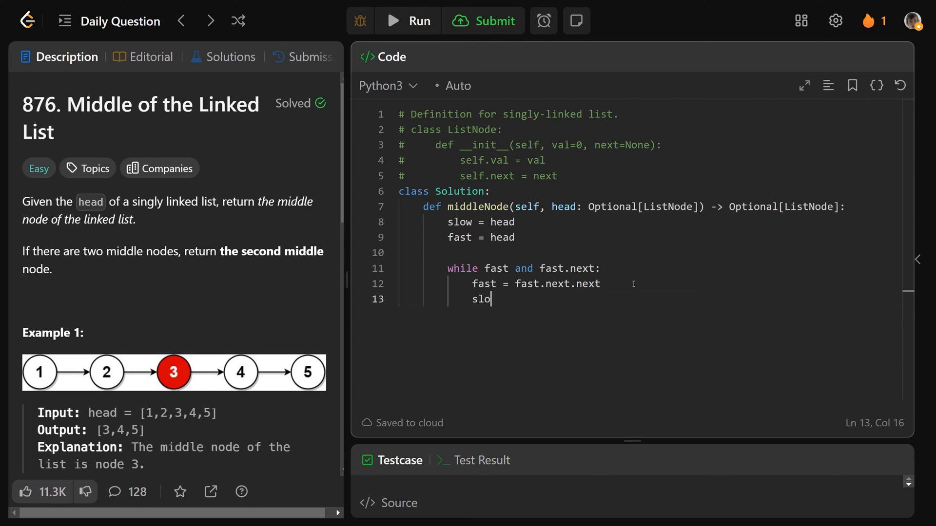
pyautogui.write('w = slow.next')
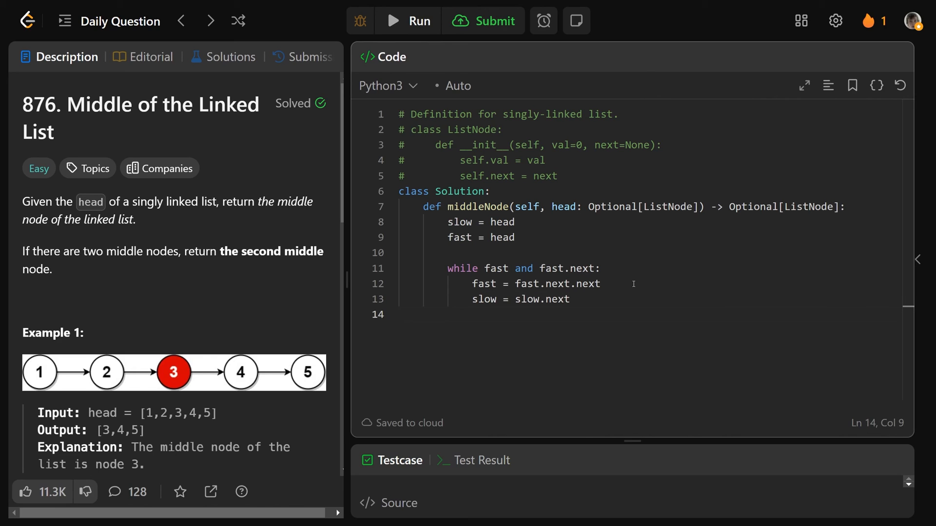
pyautogui.write('ret')
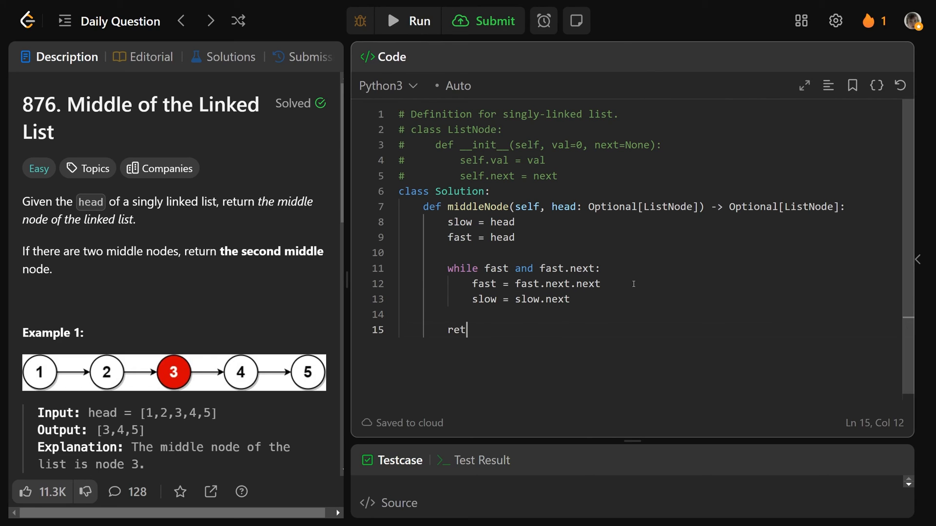
pyautogui.write('urn slow')
pyautogui.write('#')
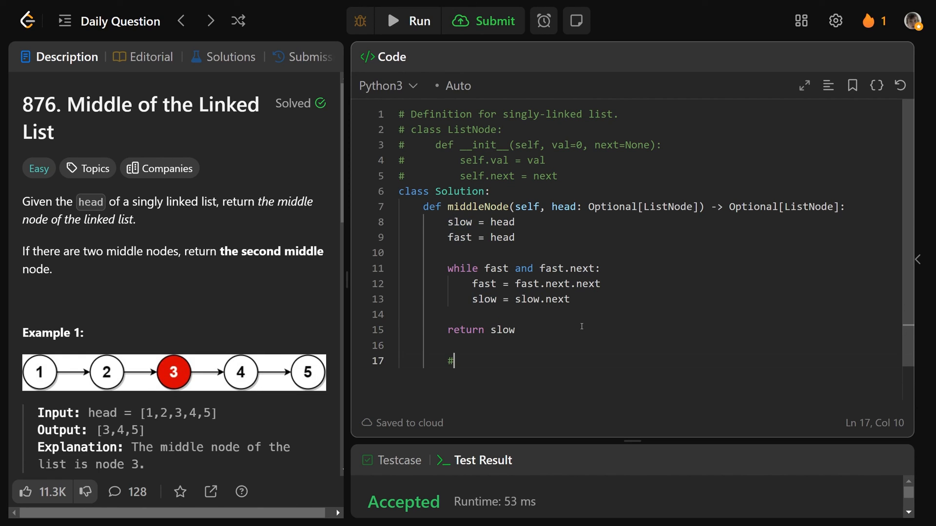
# - Write comment lines '# Time: O(n)' and '# Space: O(1)' under return slow
pyautogui.write('Time: O(n)')
pyautogui.write('# Sp')
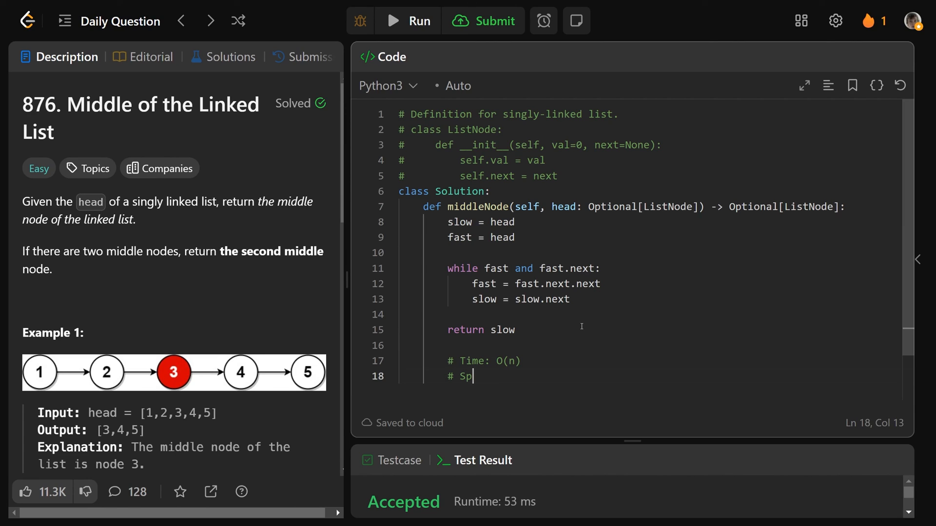
pyautogui.write('ace:')
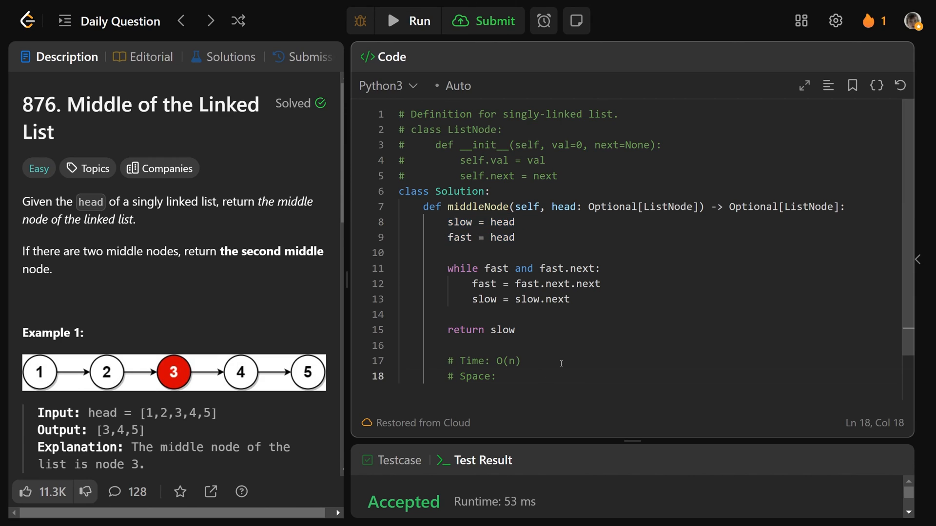
pyautogui.write('O(1)')
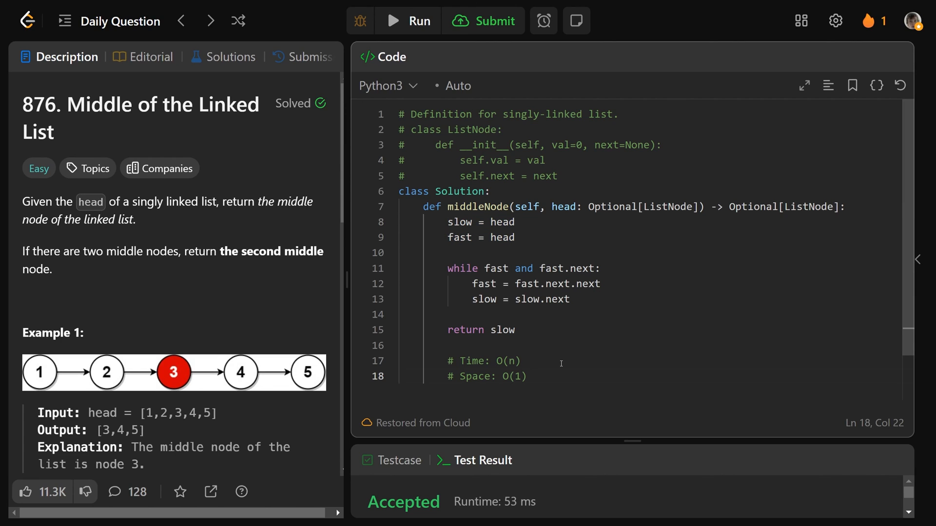
pyautogui.click(527, 377)
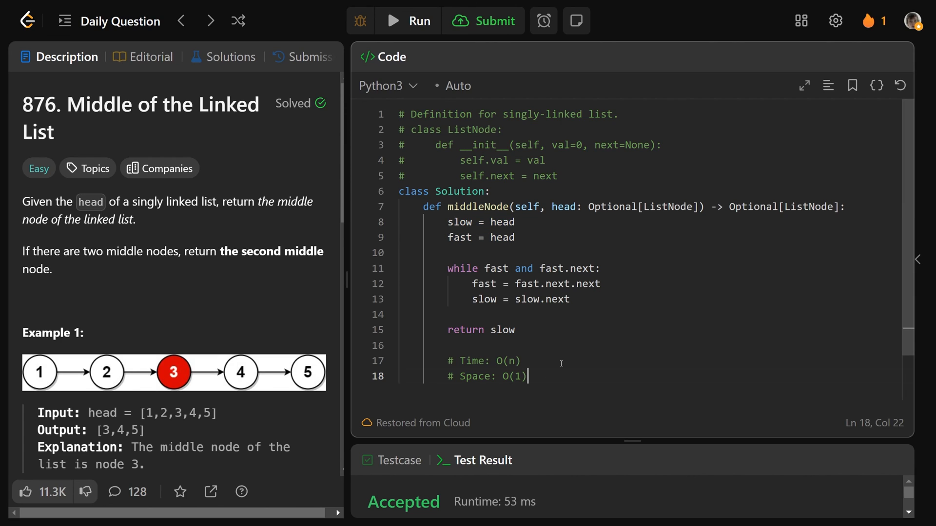